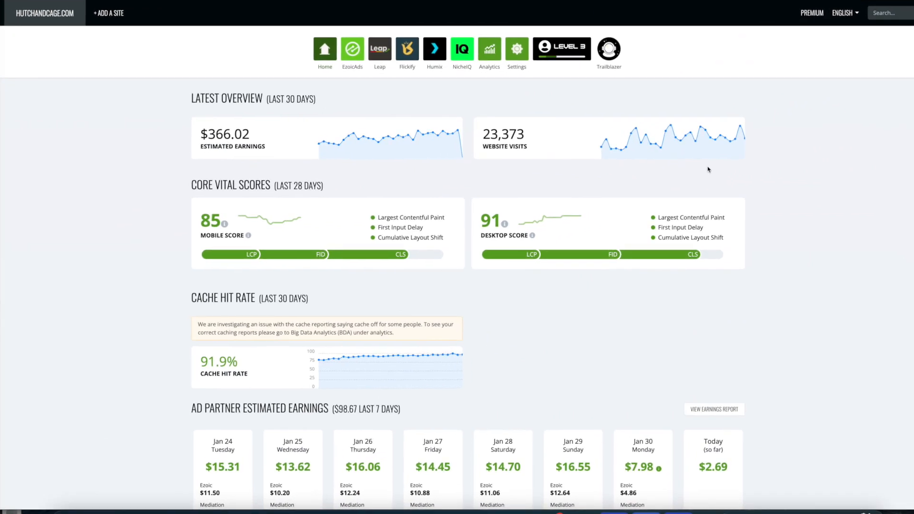
mouse_move(462, 46)
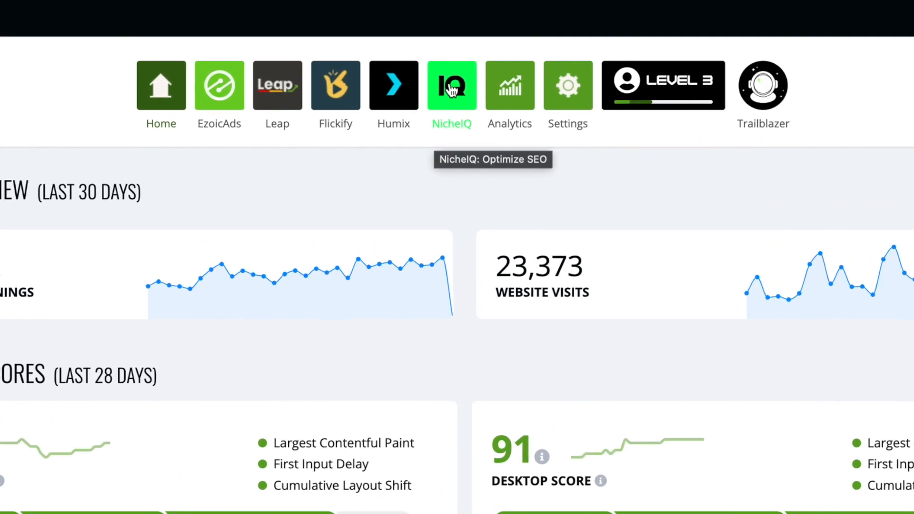
Step: Open NicheIQ for hutchandcage.com from the Ezoic app bar
left_click(452, 85)
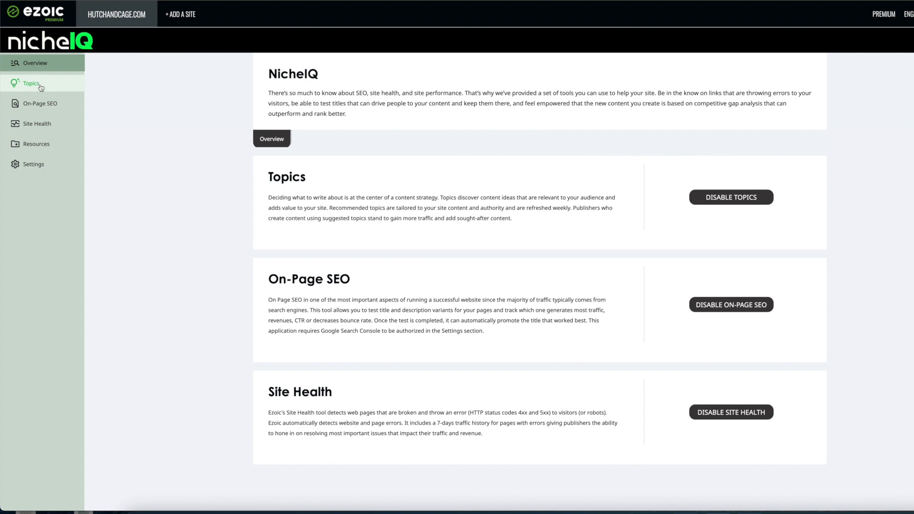
Step: Open the Topics section and scroll through the Getting Started topic-suggestion guide
left_click(31, 83)
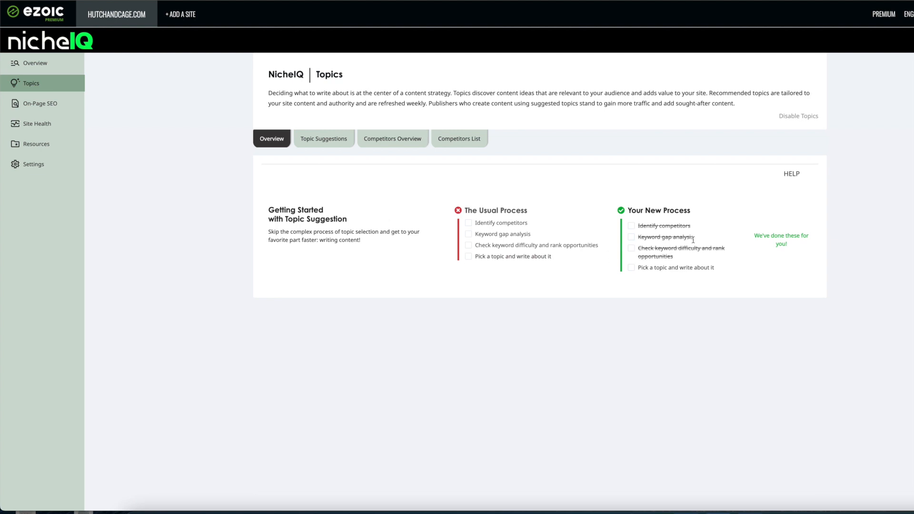
scroll("down", 3)
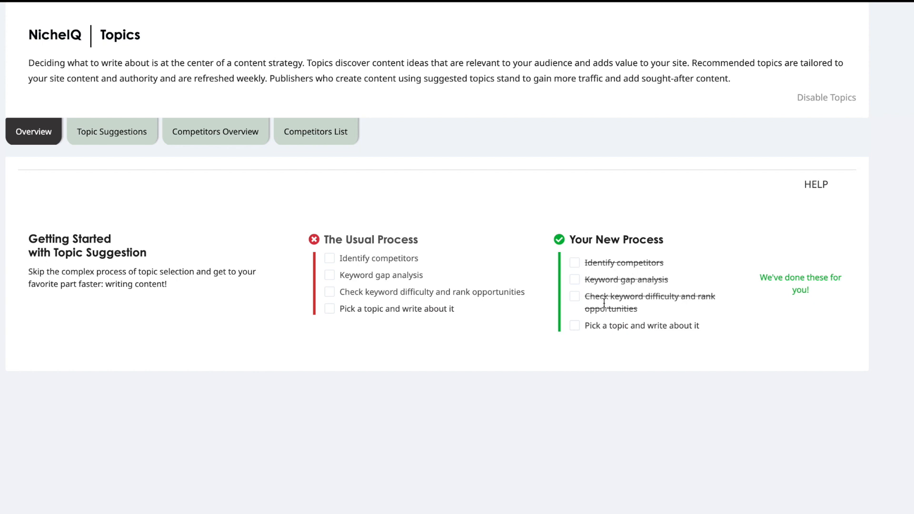
mouse_move(678, 326)
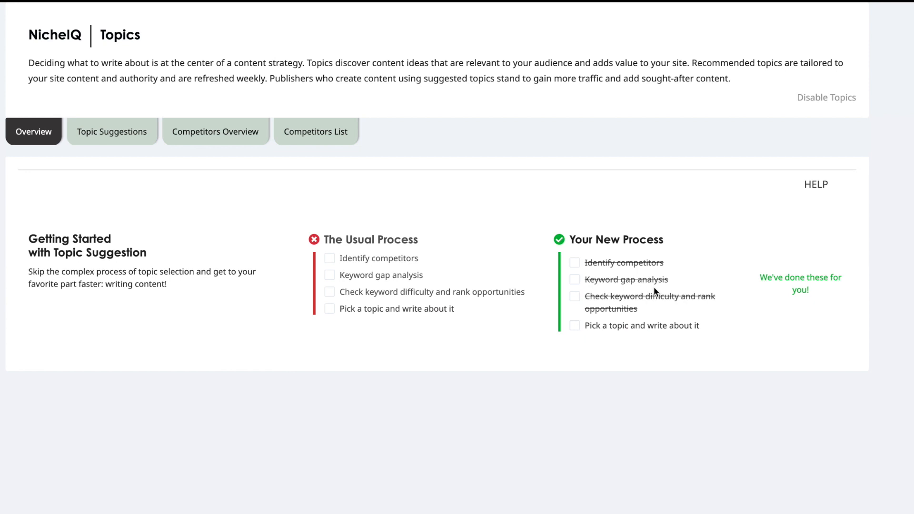
mouse_move(667, 314)
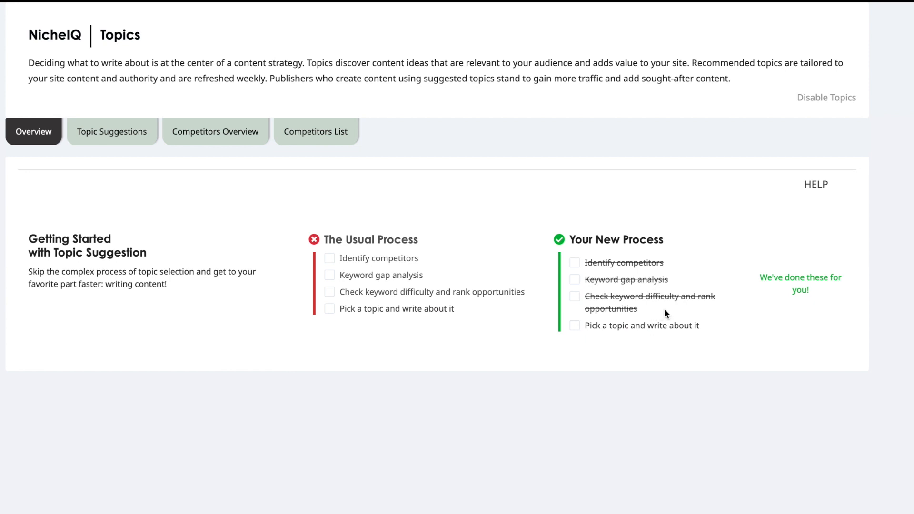
mouse_move(616, 345)
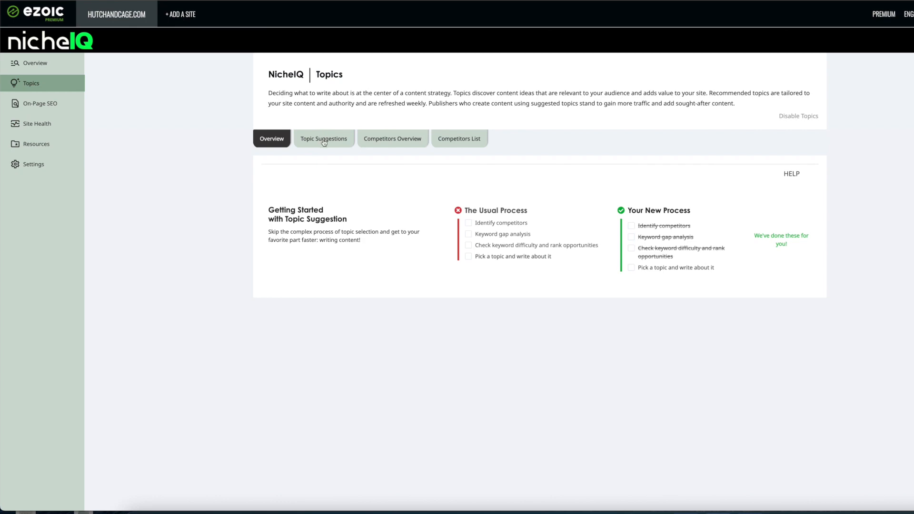
Step: Show the Topic Suggestions list ranked by potential, search volume and keyword difficulty
left_click(324, 138)
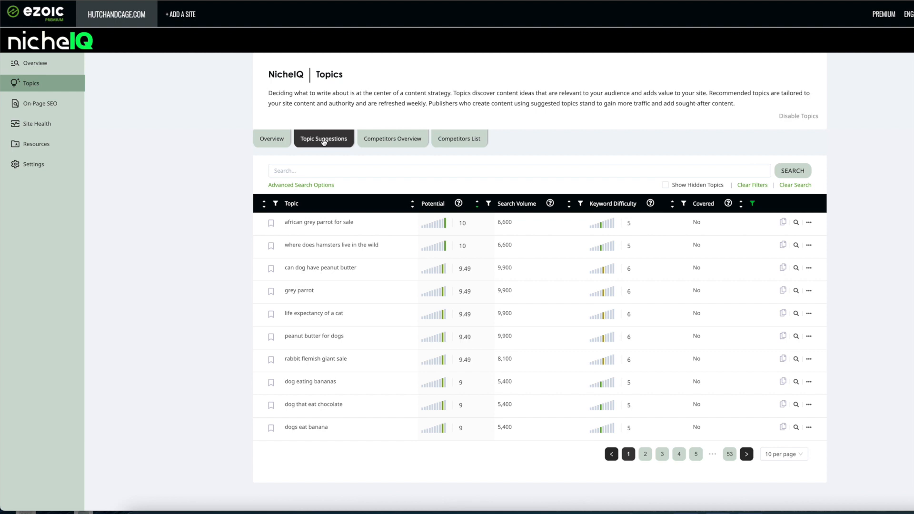
Step: Raise the table's page size above 10 topics per page
scroll("down", 3)
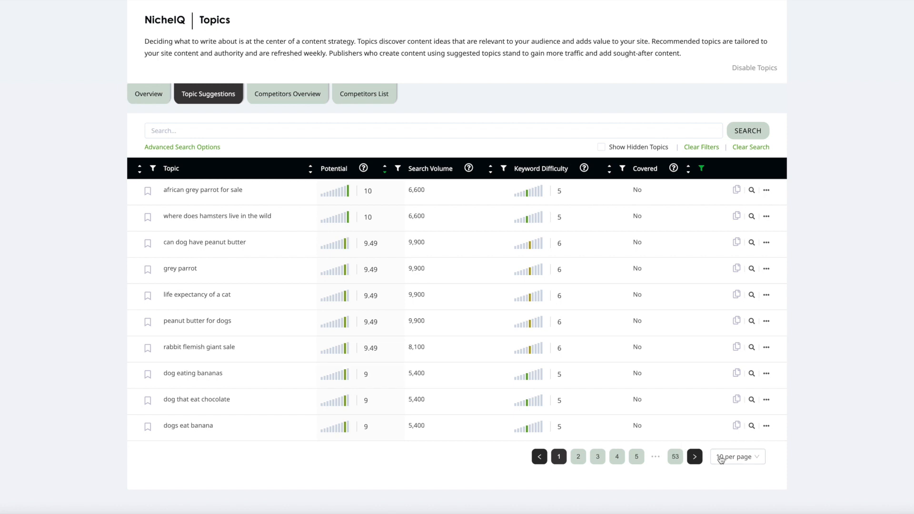
left_click(737, 456)
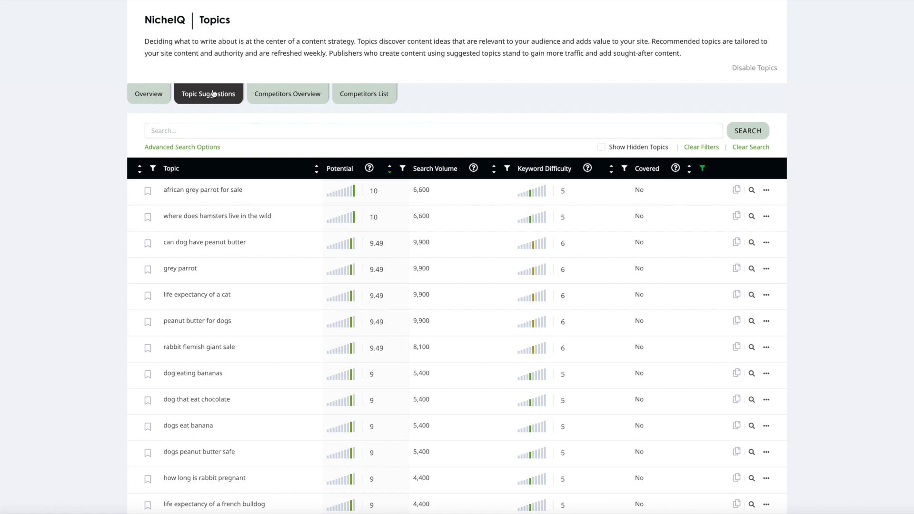
mouse_move(208, 314)
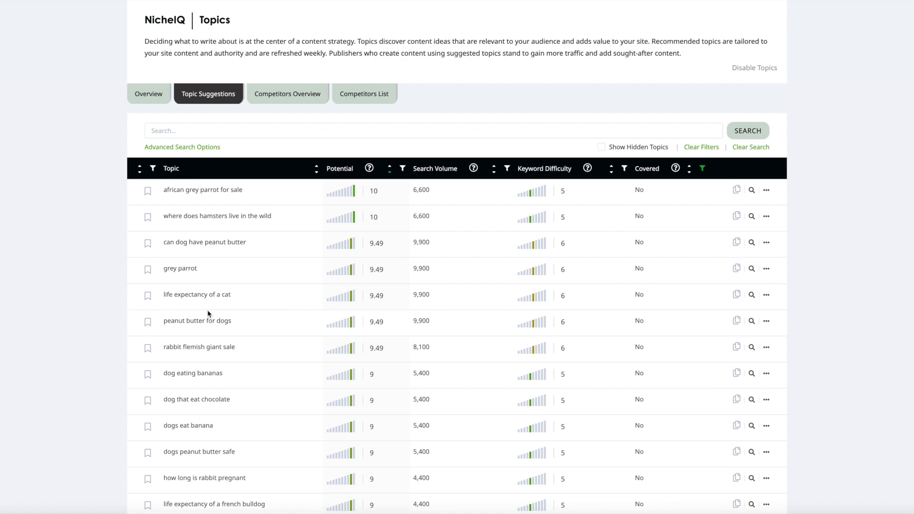
mouse_move(293, 102)
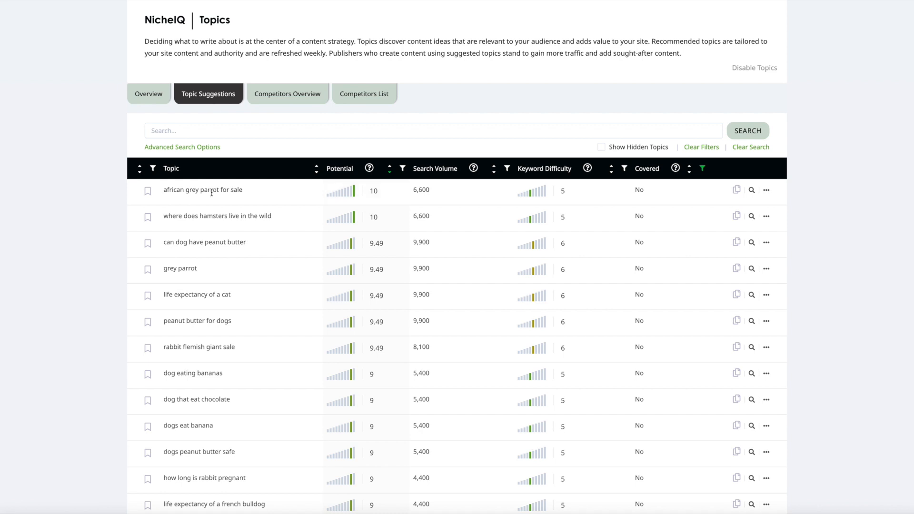
mouse_move(784, 203)
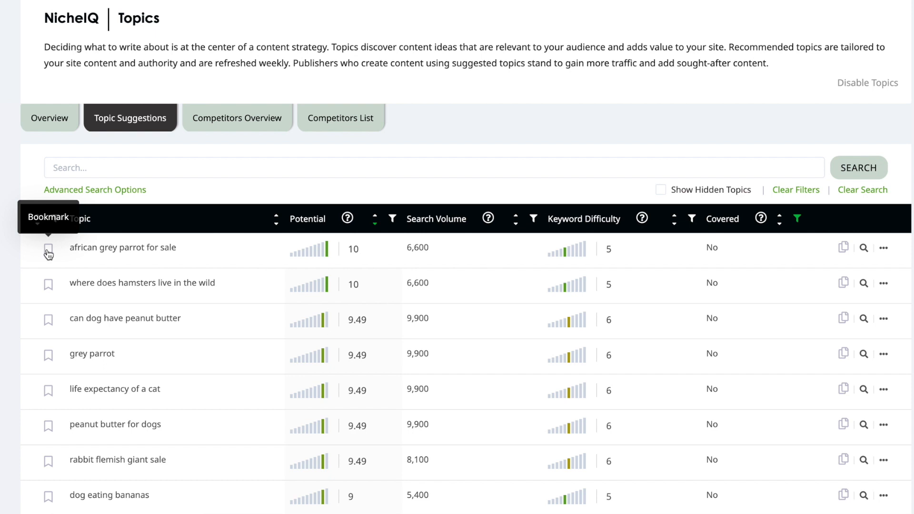
mouse_move(81, 248)
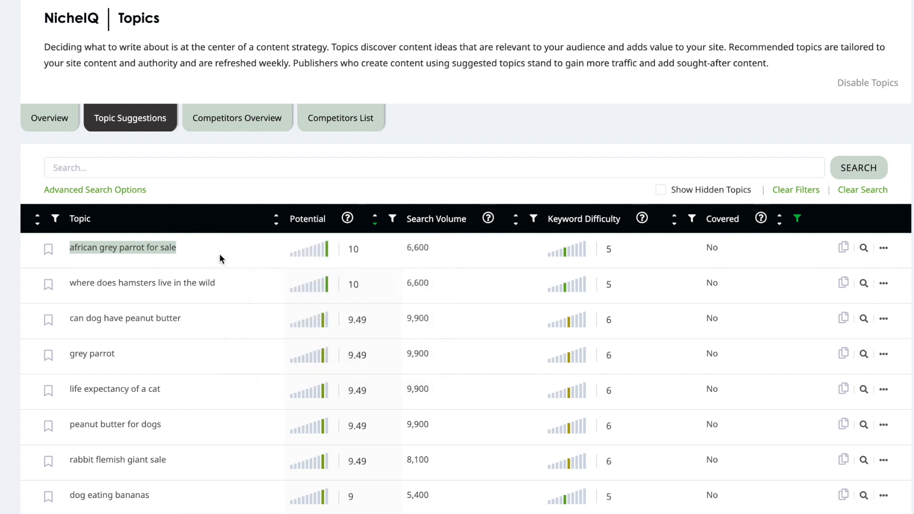
mouse_move(488, 218)
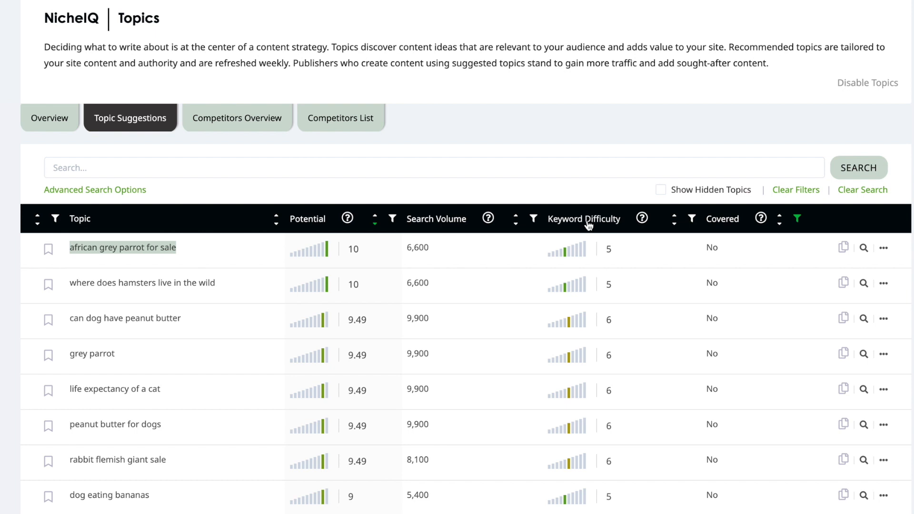
mouse_move(649, 226)
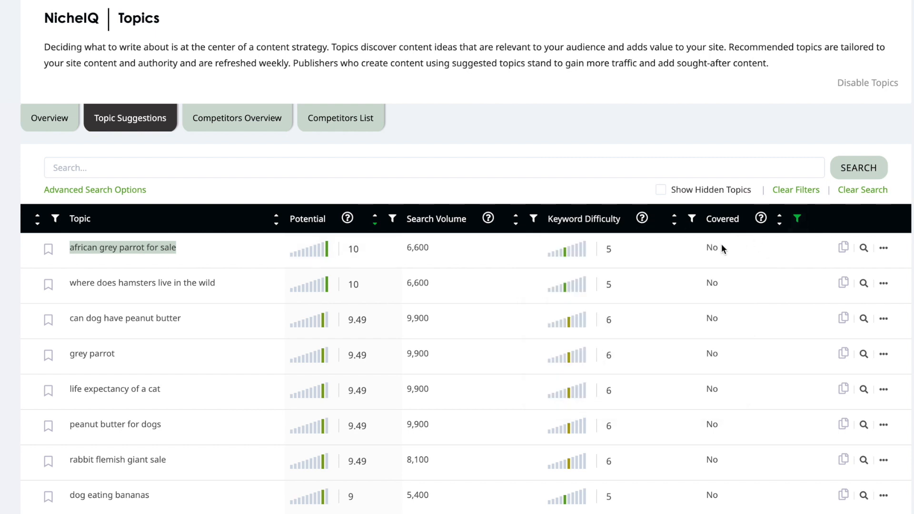
mouse_move(761, 218)
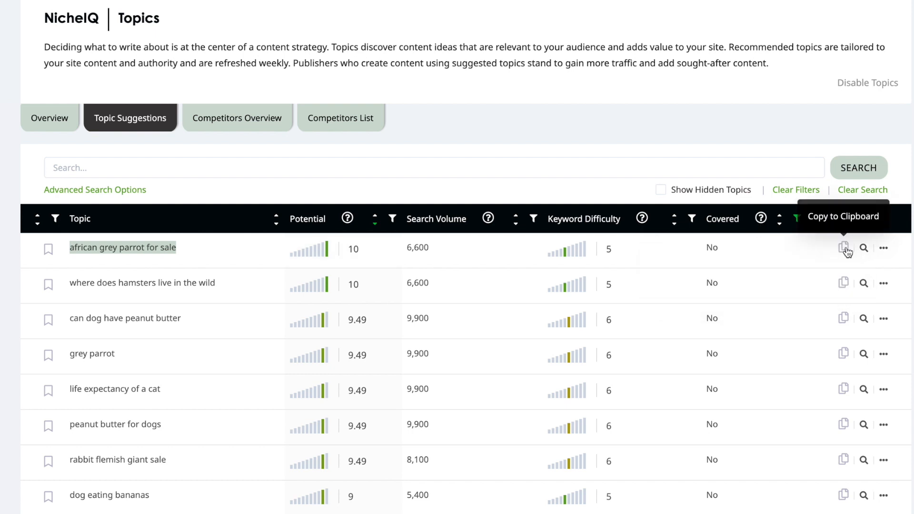
left_click(864, 247)
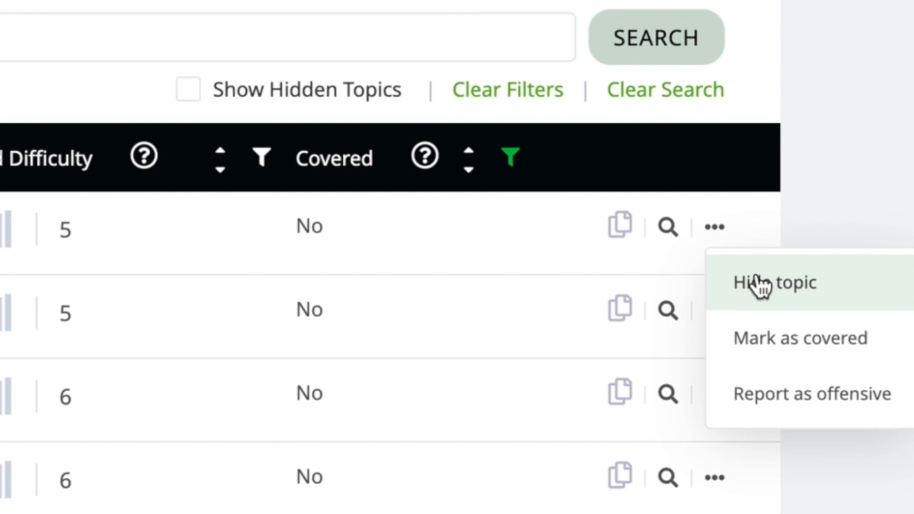
mouse_move(776, 338)
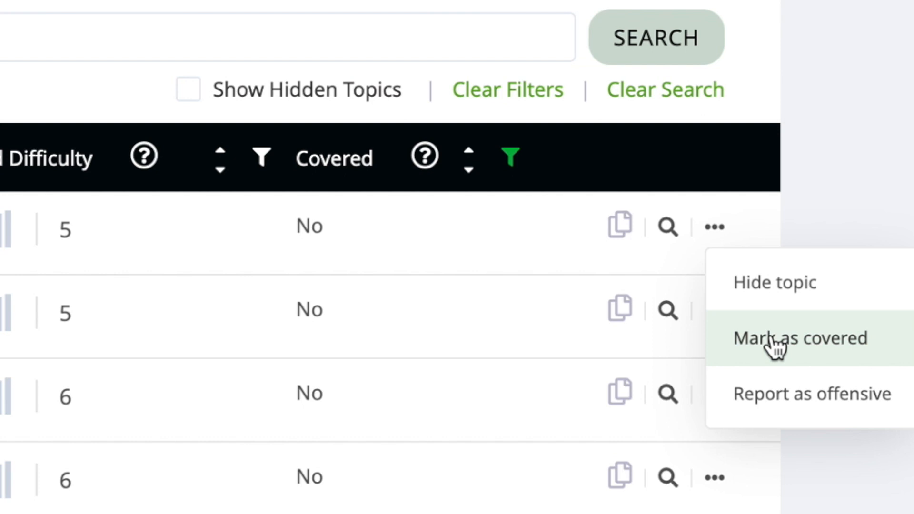
mouse_move(810, 393)
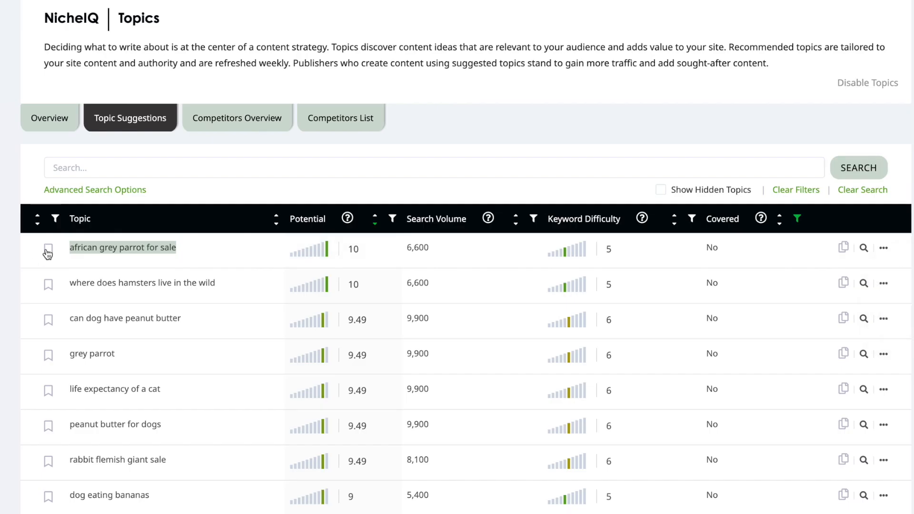
mouse_move(49, 250)
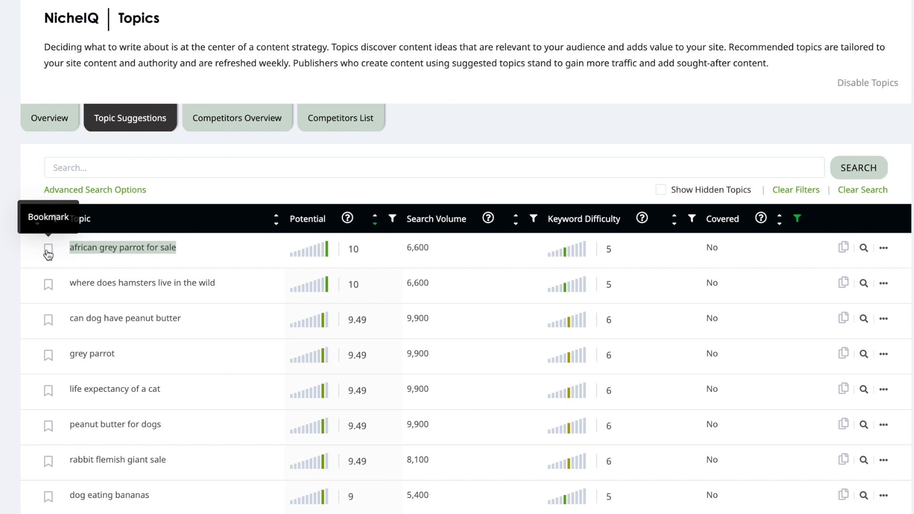
mouse_move(91, 259)
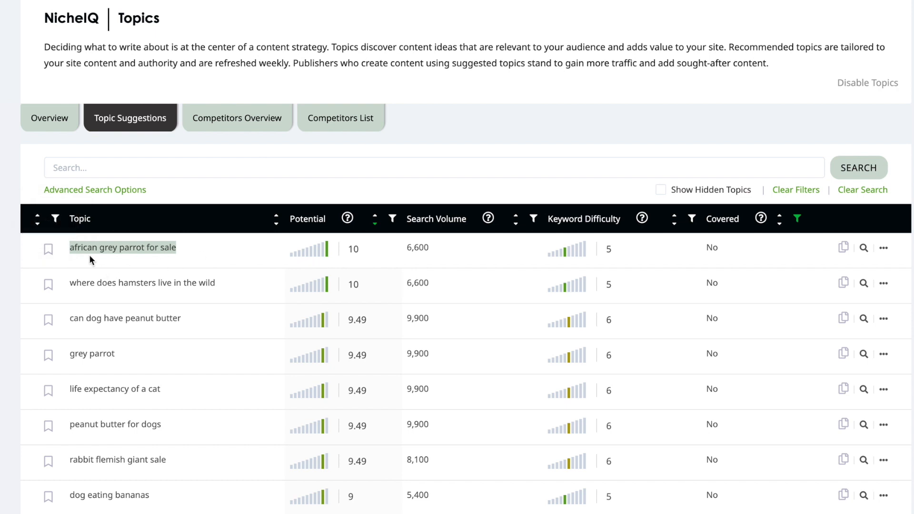
mouse_move(94, 259)
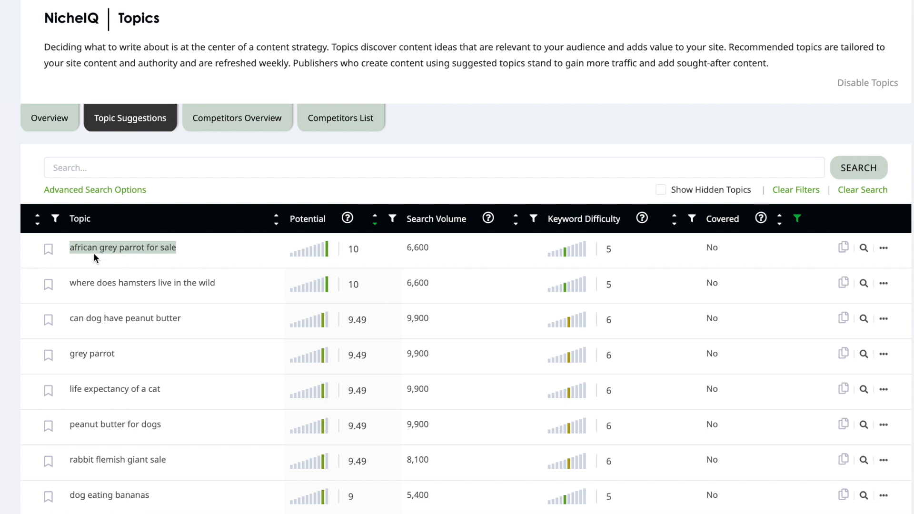
scroll("down", 3)
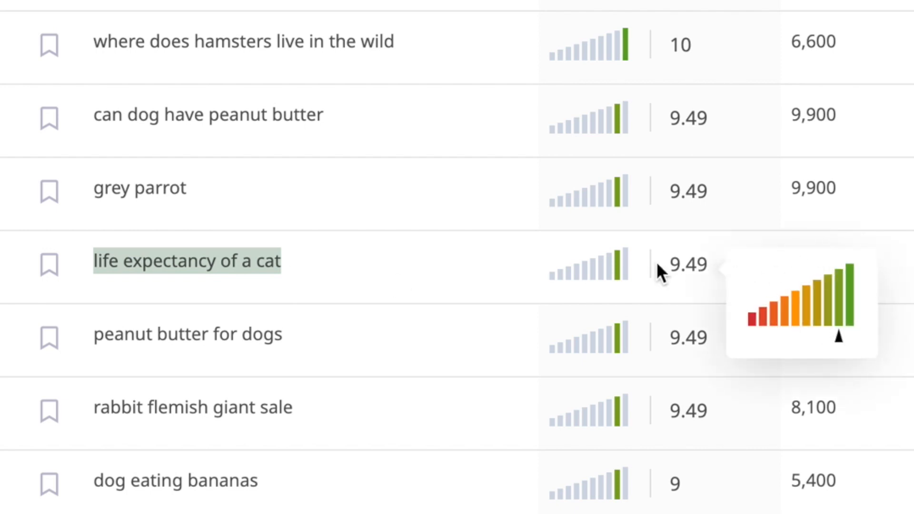
mouse_move(671, 268)
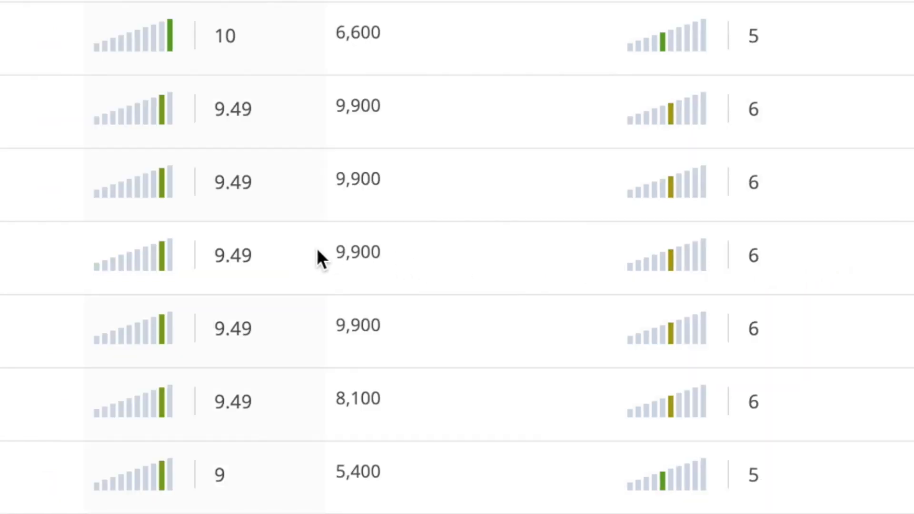
double_click(358, 252)
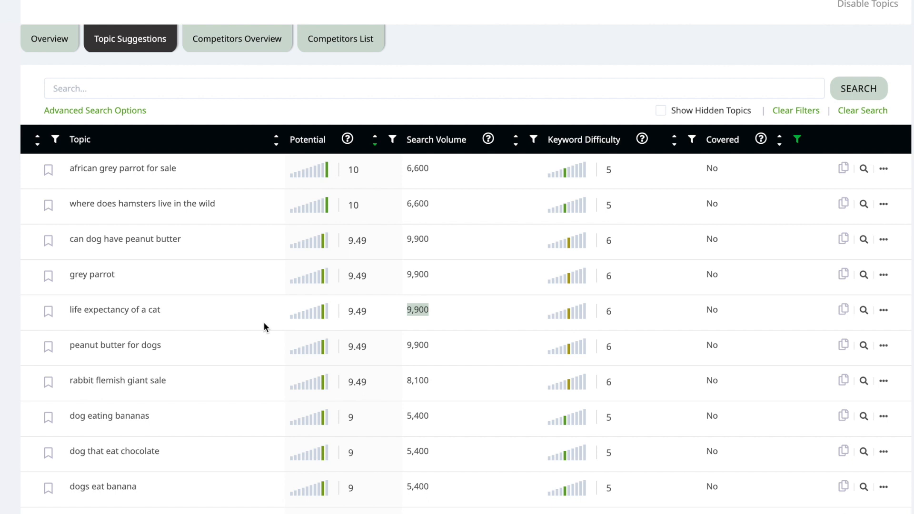
mouse_move(229, 327)
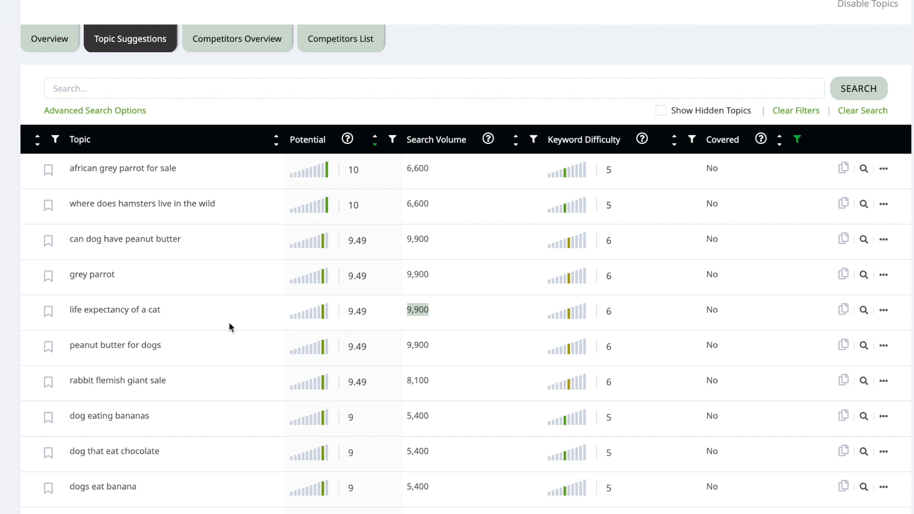
left_click(883, 275)
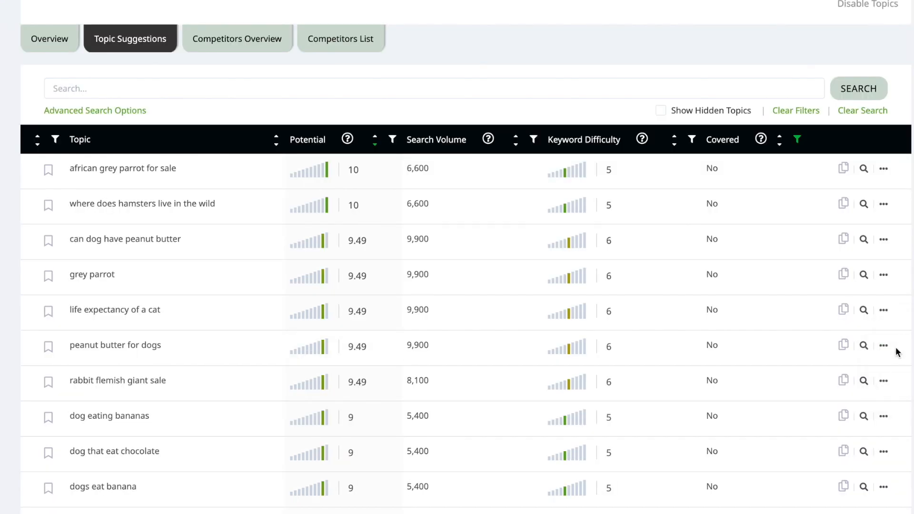
left_click(883, 346)
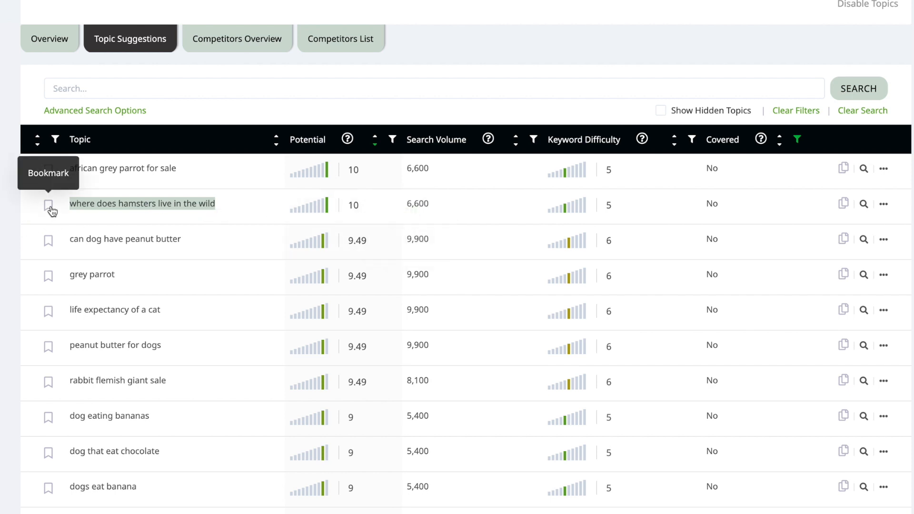
Step: Bookmark the 'where does hamsters live in the wild' topic
left_click(49, 203)
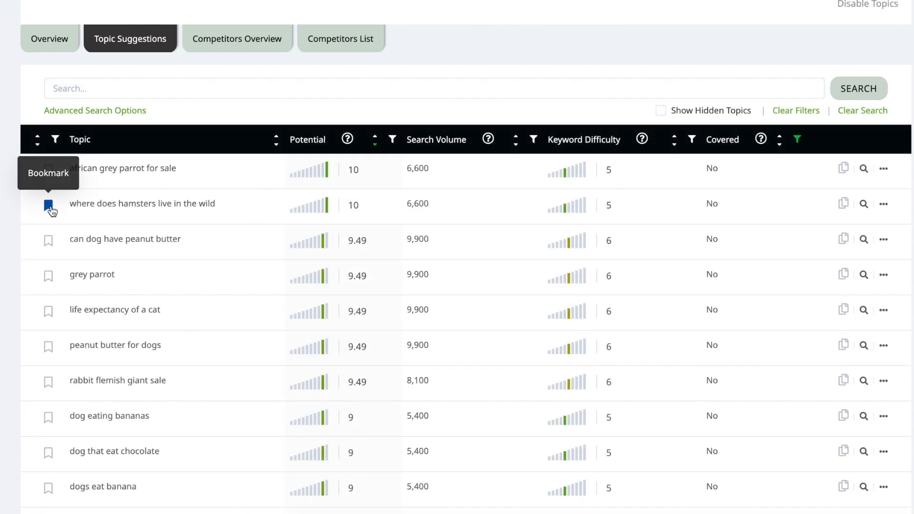
Step: Mark 'where does hamsters live in the wild' as covered from its actions menu
left_click(49, 205)
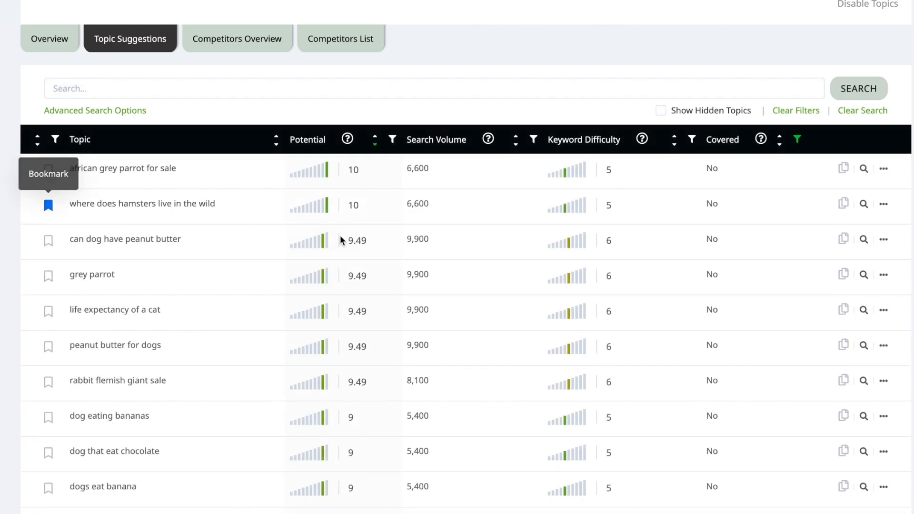
left_click(883, 205)
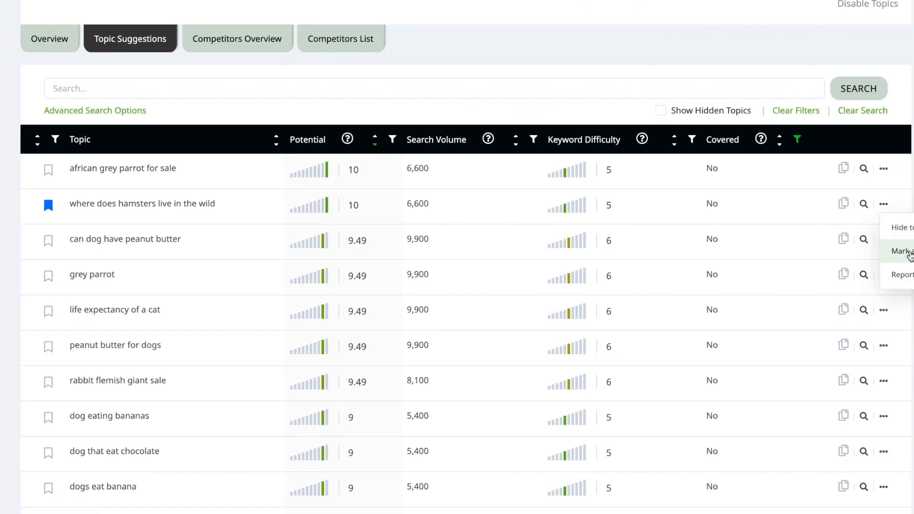
left_click(901, 251)
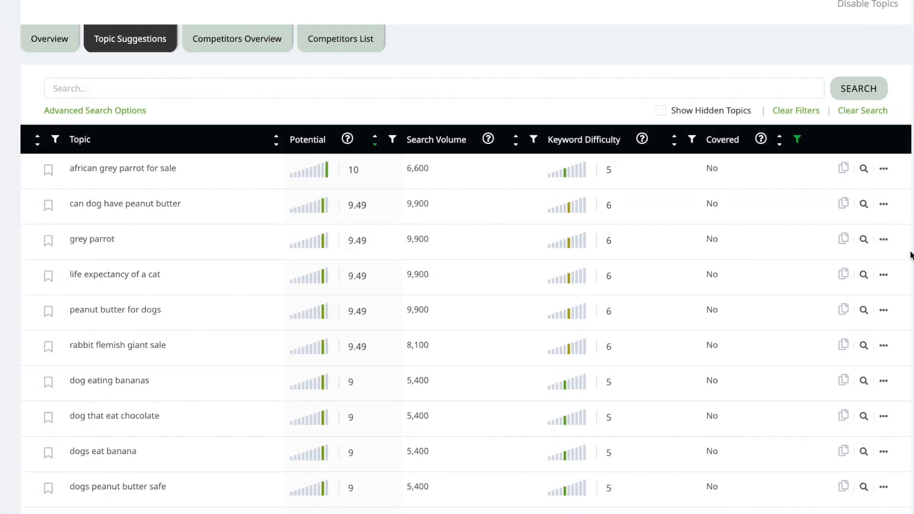
mouse_move(243, 224)
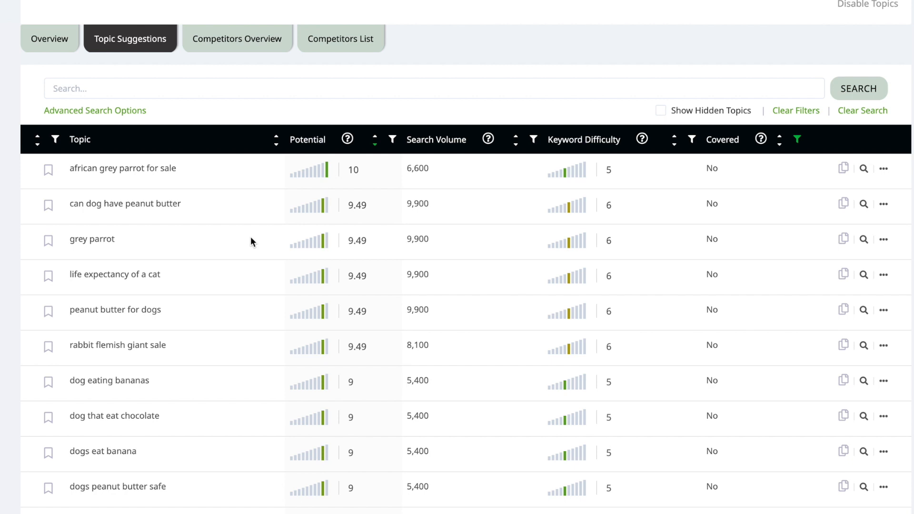
scroll("down", 3)
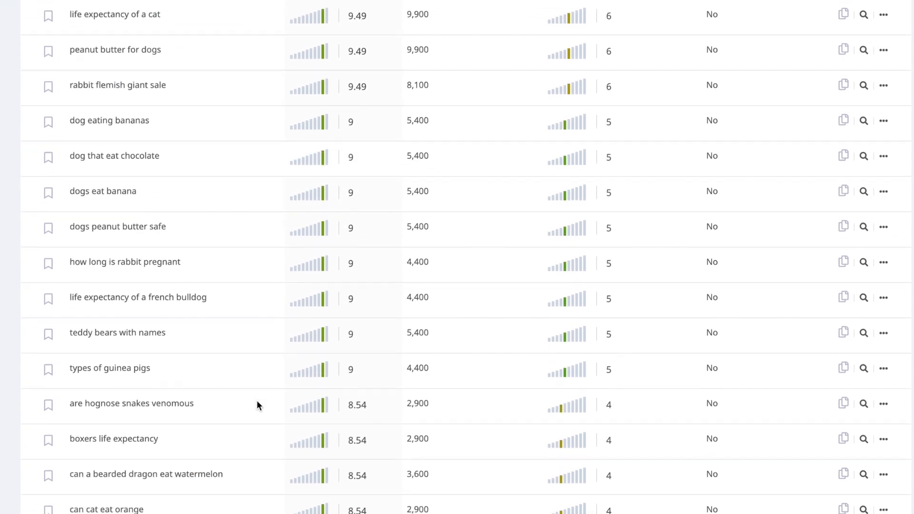
scroll("down", 3)
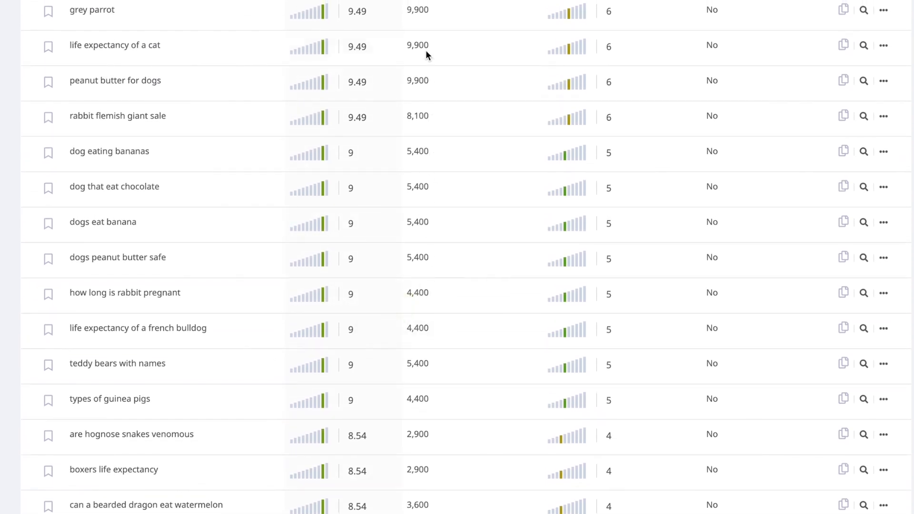
scroll("up", 3)
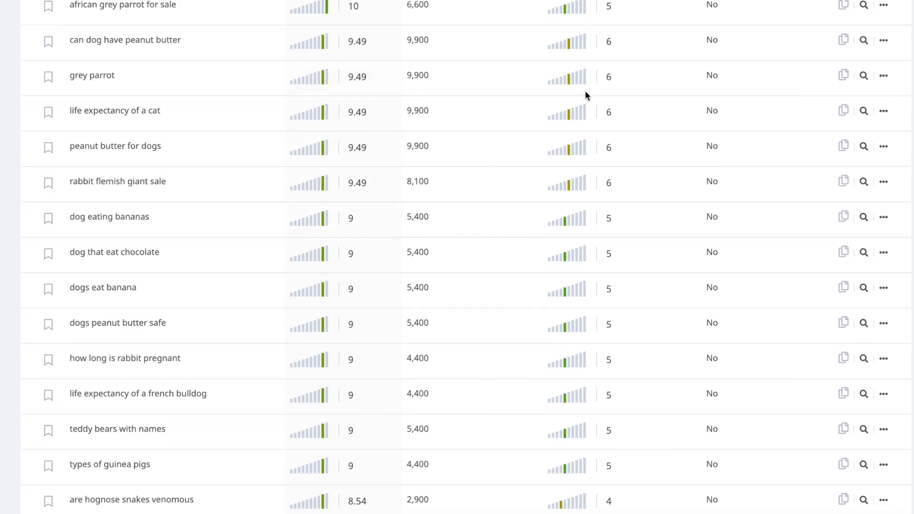
scroll("up", 3)
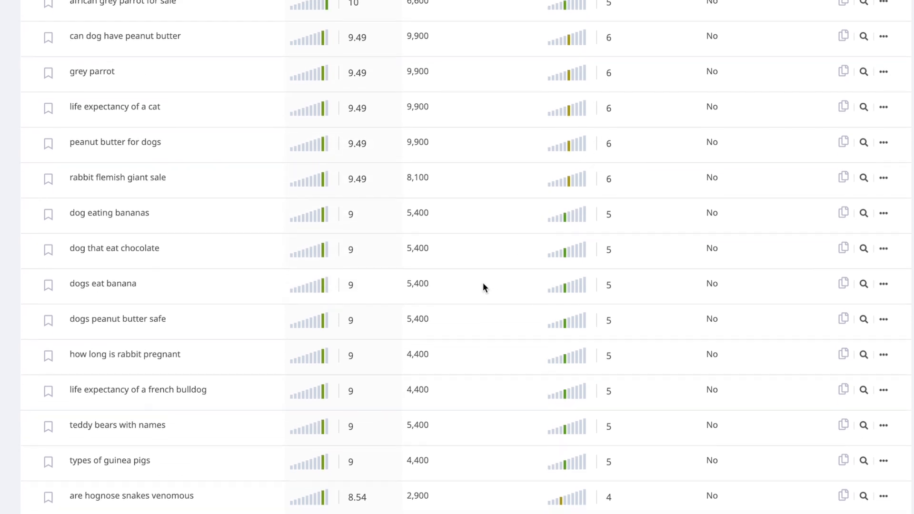
scroll("down", 3)
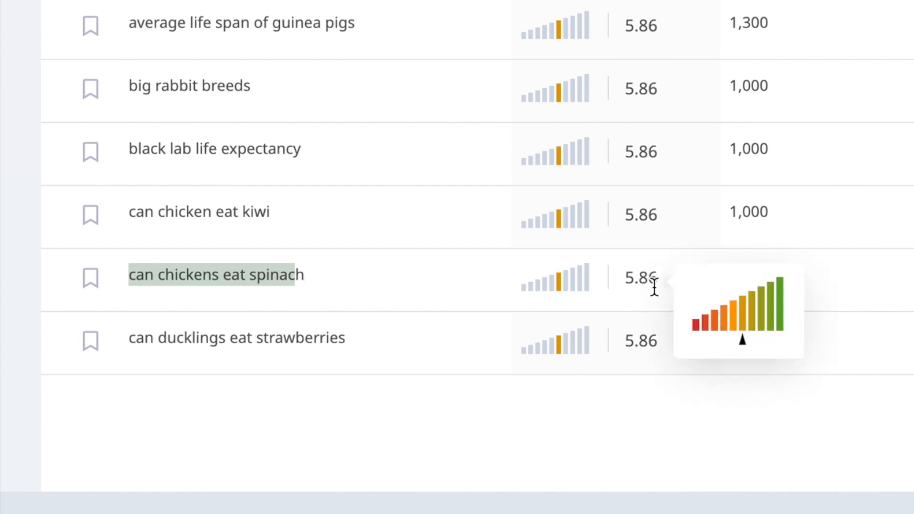
mouse_move(828, 292)
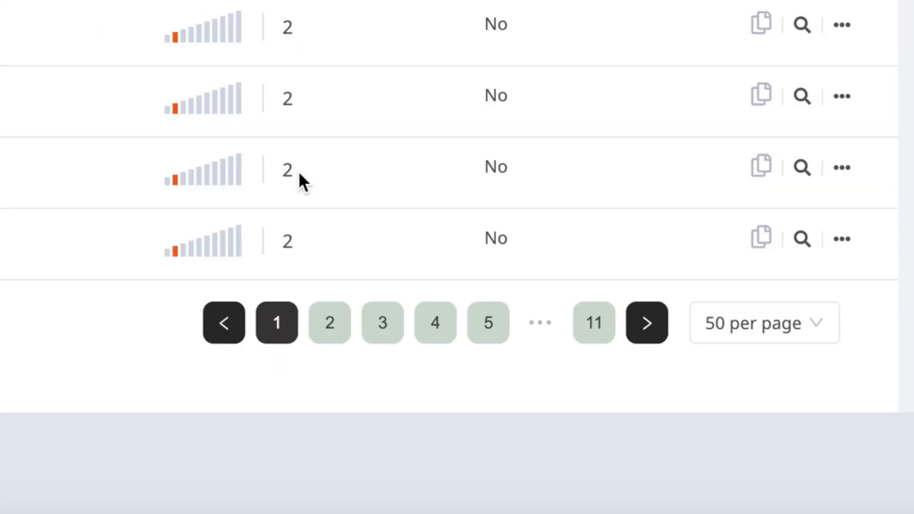
mouse_move(285, 171)
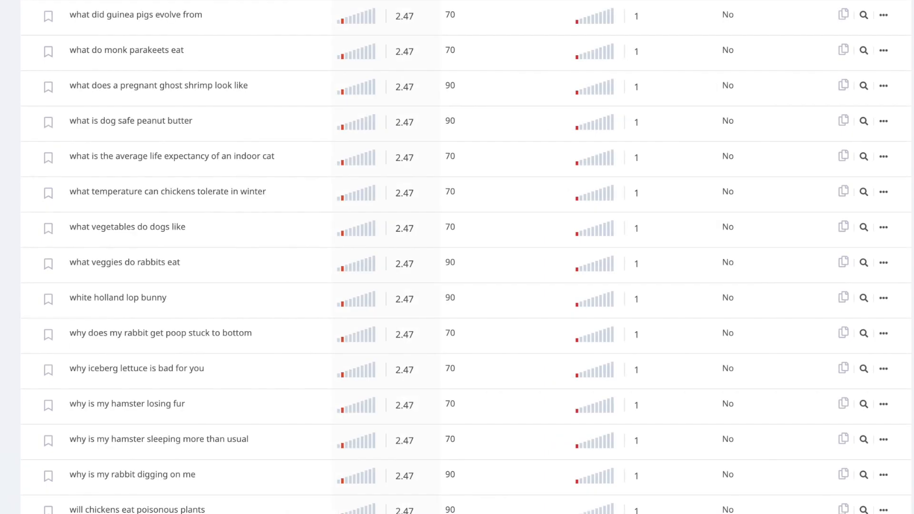
mouse_move(594, 439)
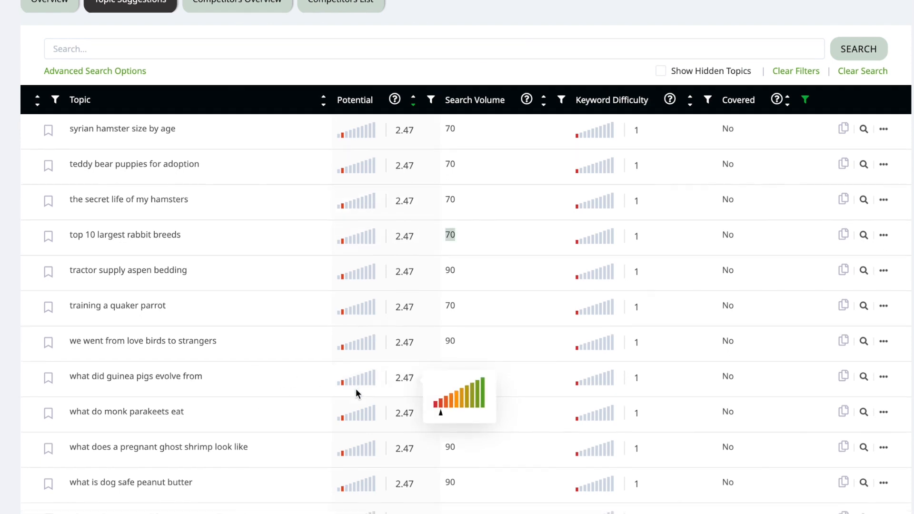
scroll("down", 3)
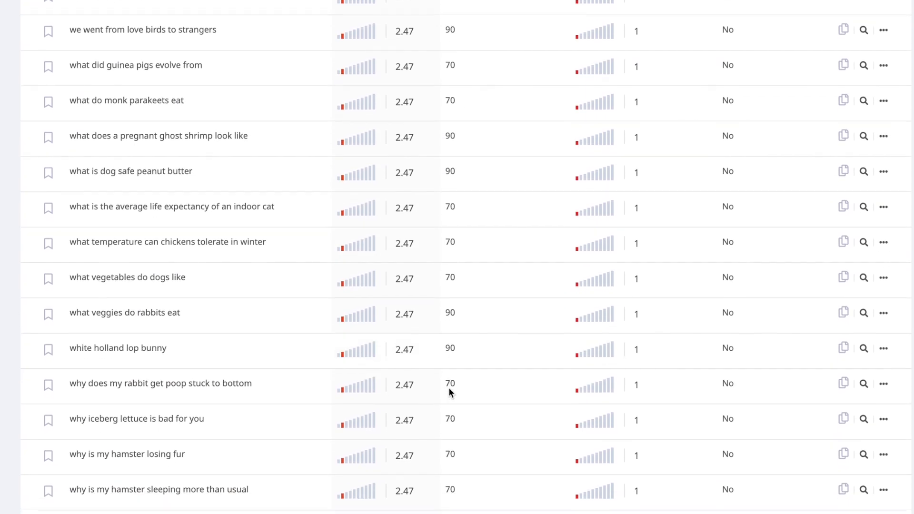
scroll("up", 3)
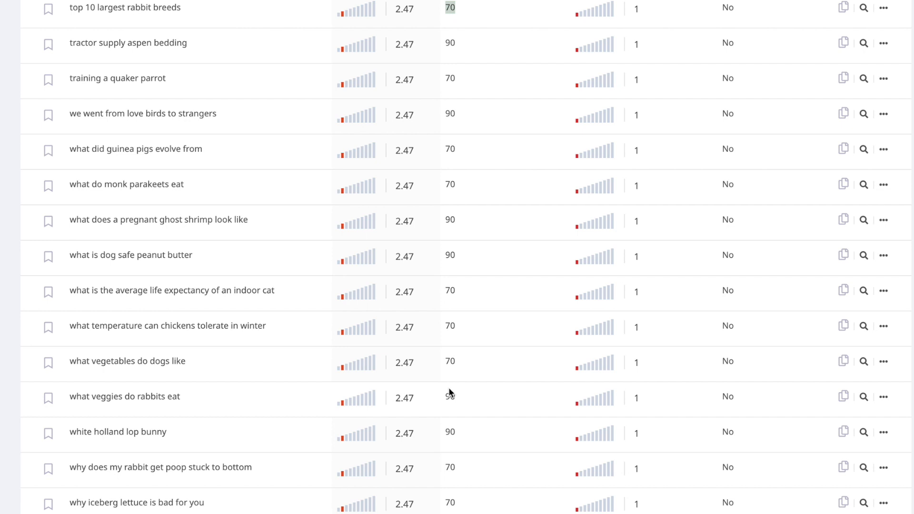
scroll("down", 3)
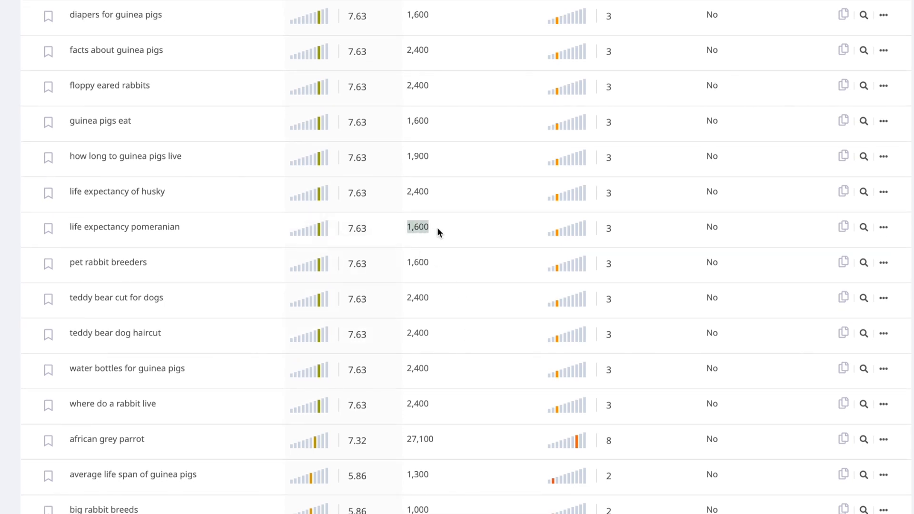
mouse_move(568, 228)
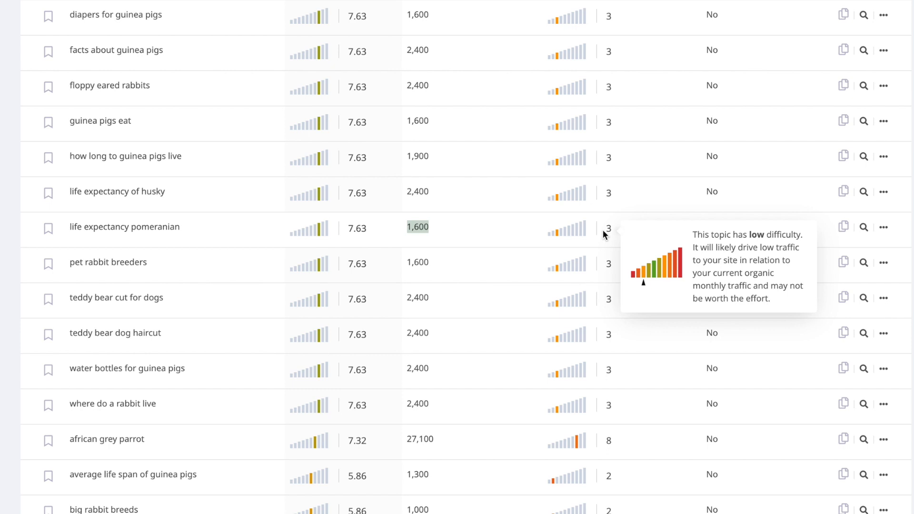
mouse_move(627, 239)
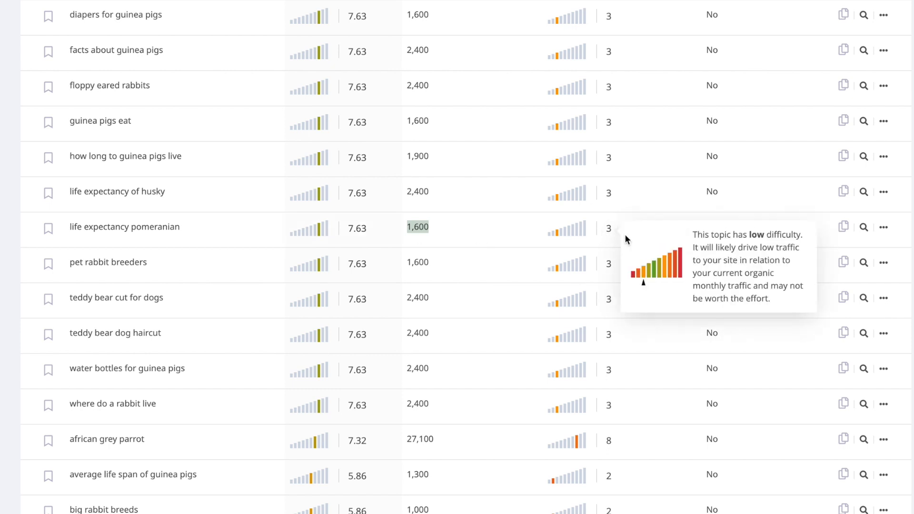
mouse_move(613, 241)
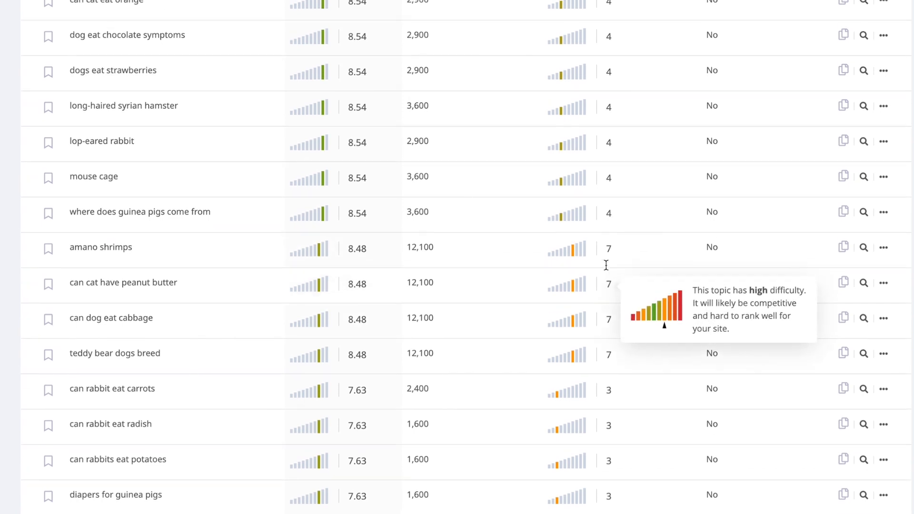
mouse_move(606, 270)
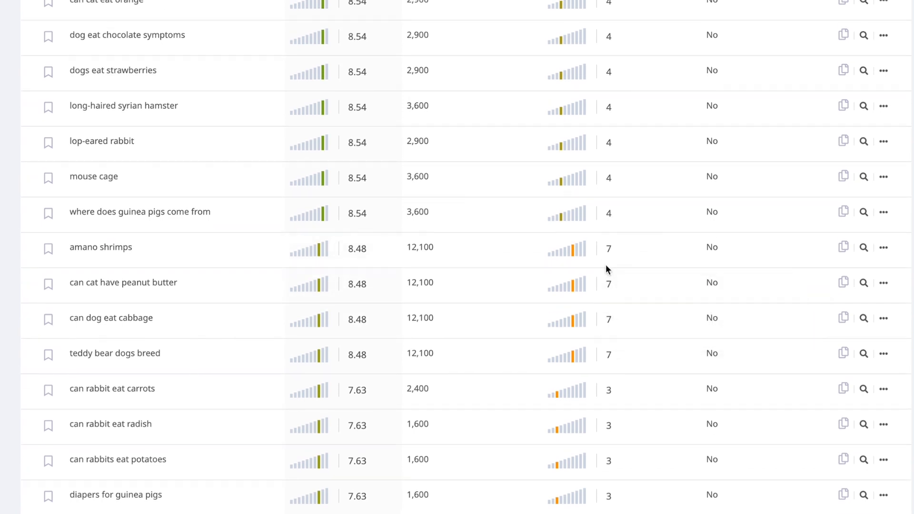
mouse_move(399, 358)
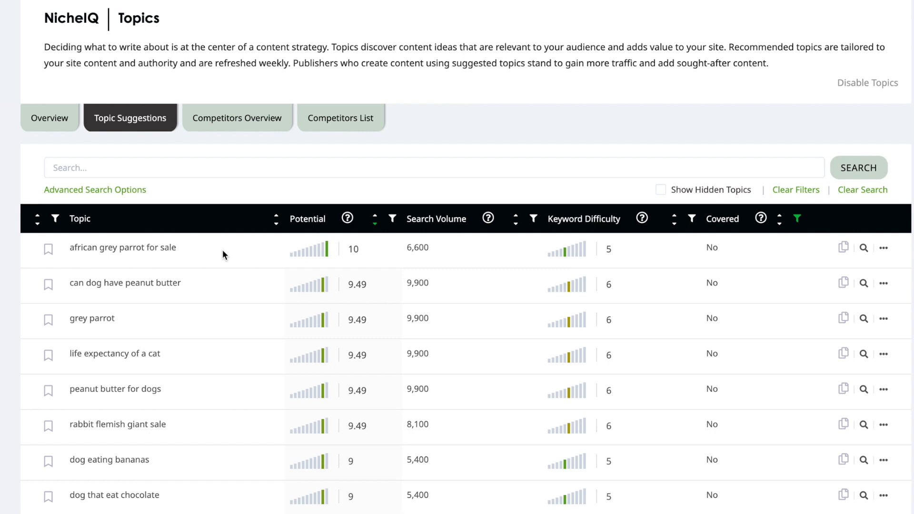
mouse_move(431, 383)
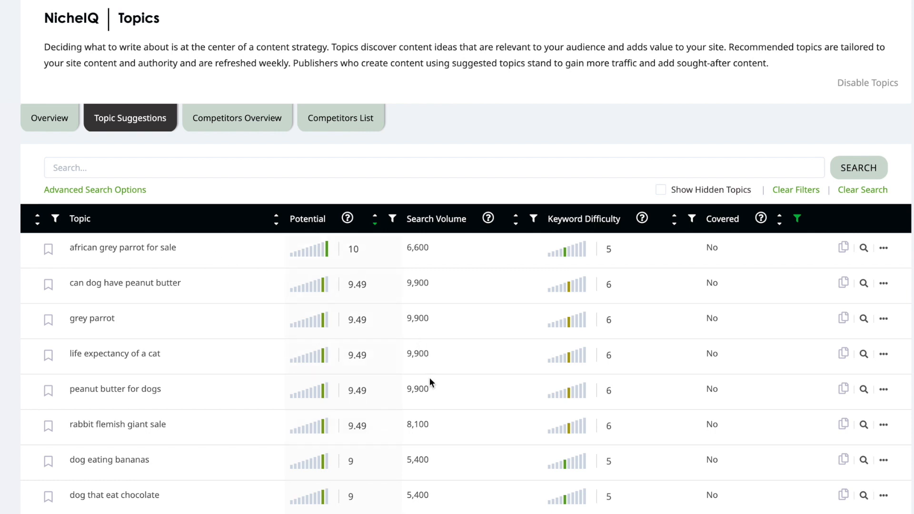
mouse_move(429, 330)
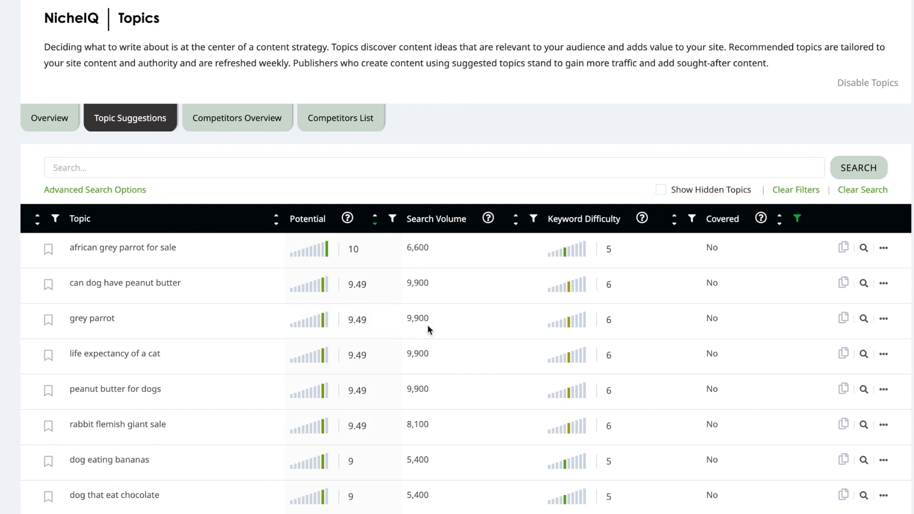
mouse_move(429, 314)
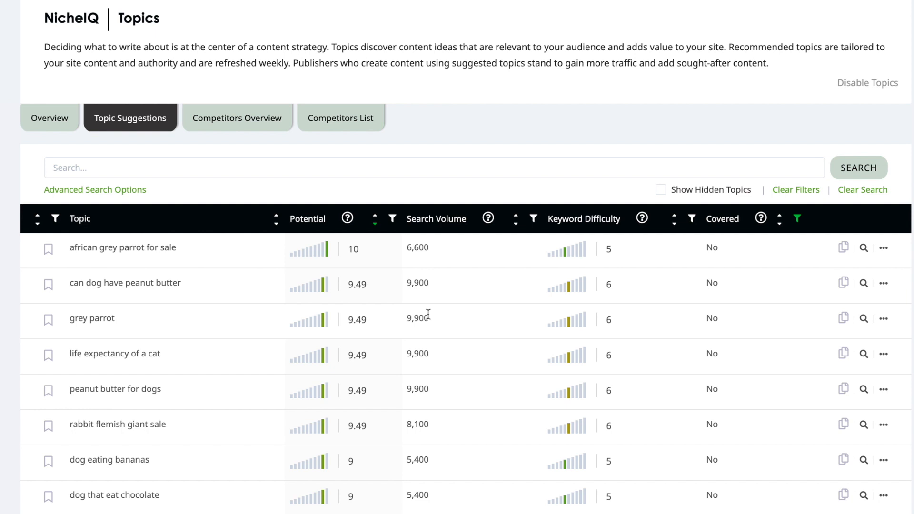
scroll("down", 3)
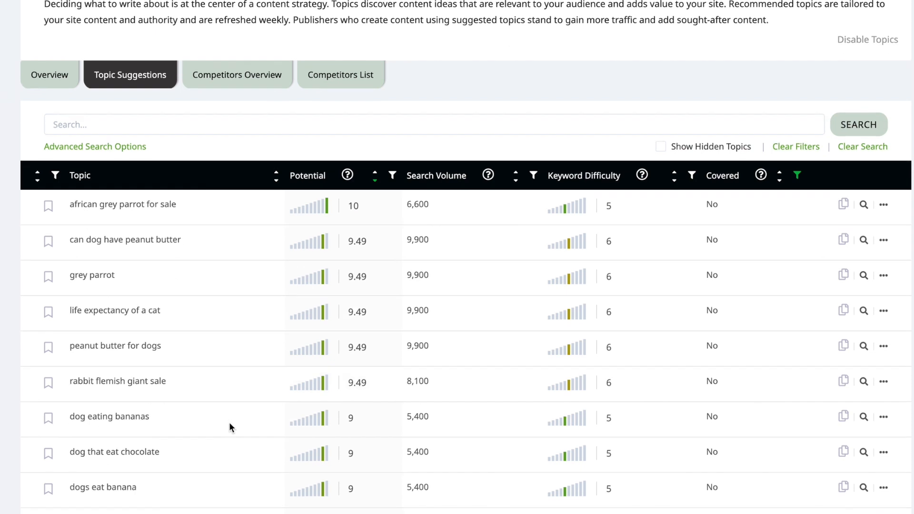
scroll("down", 3)
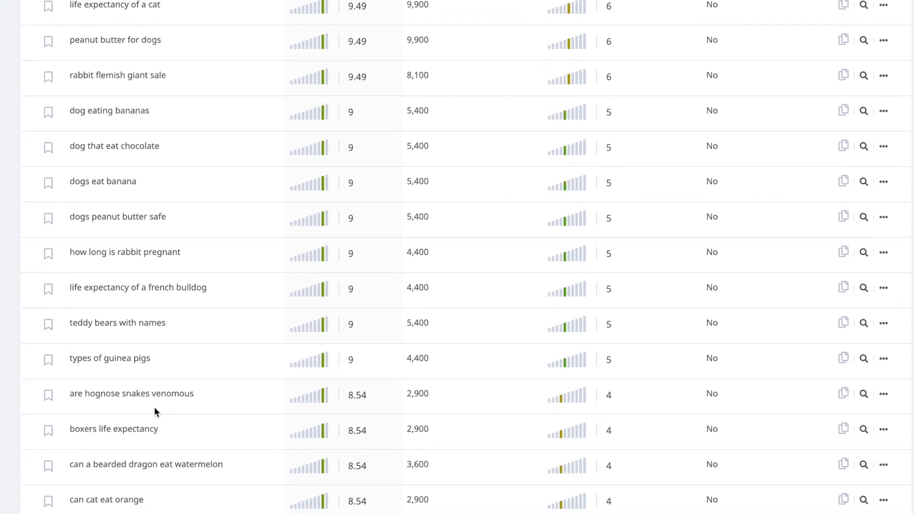
scroll("down", 3)
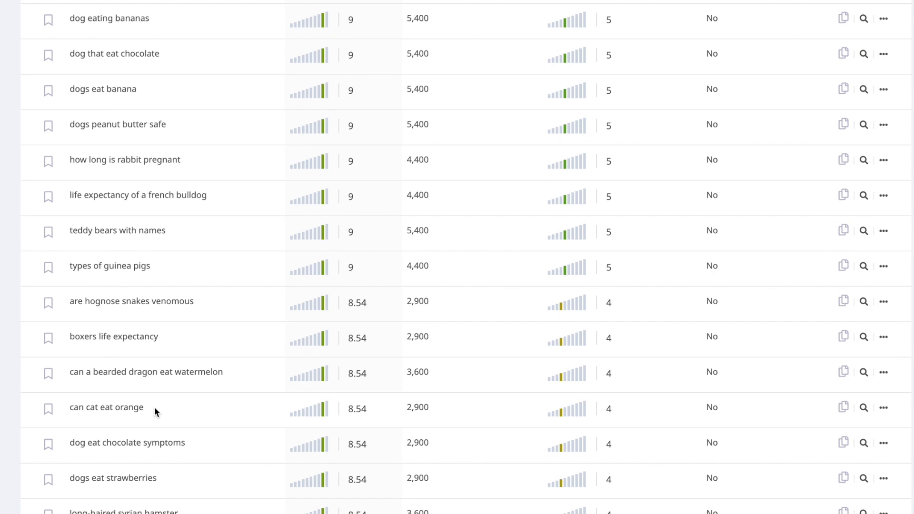
scroll("down", 3)
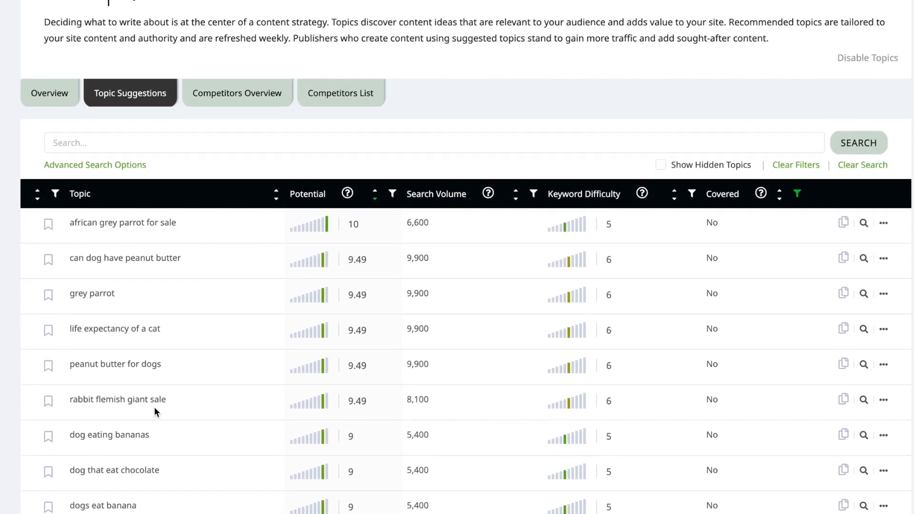
scroll("down", 3)
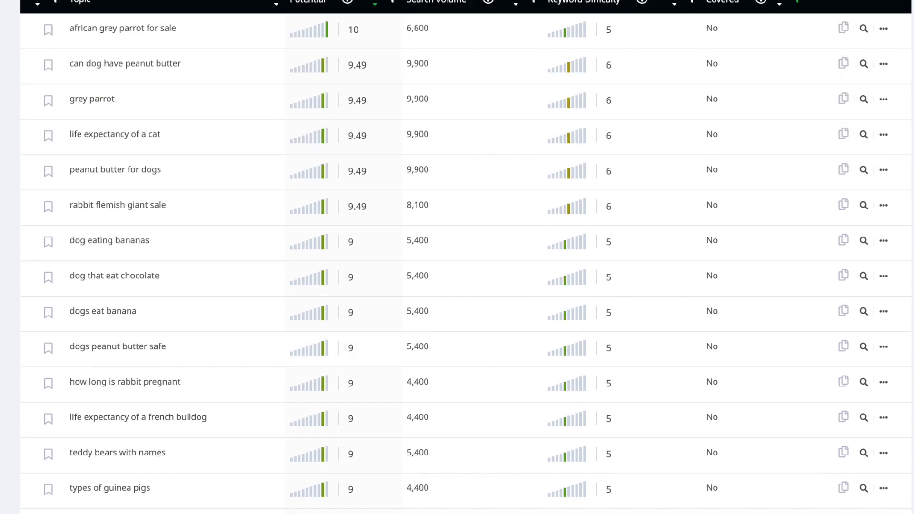
scroll("down", 3)
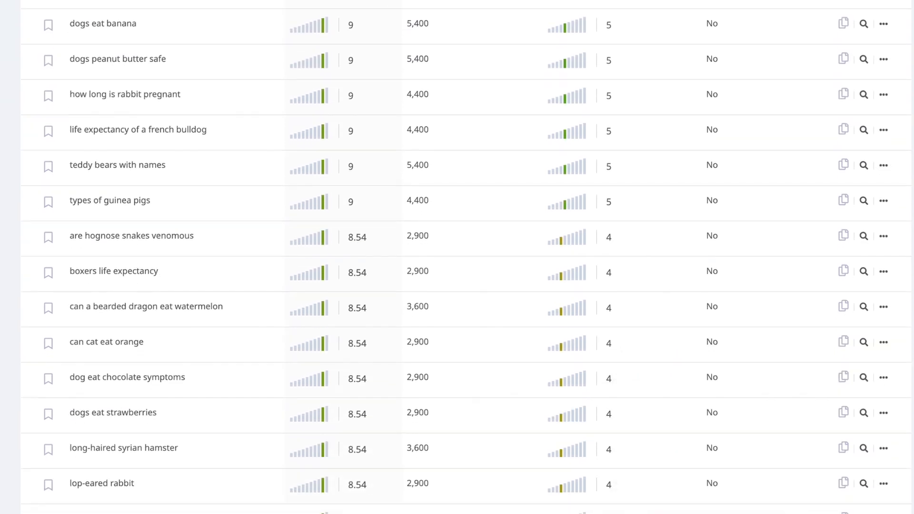
scroll("down", 3)
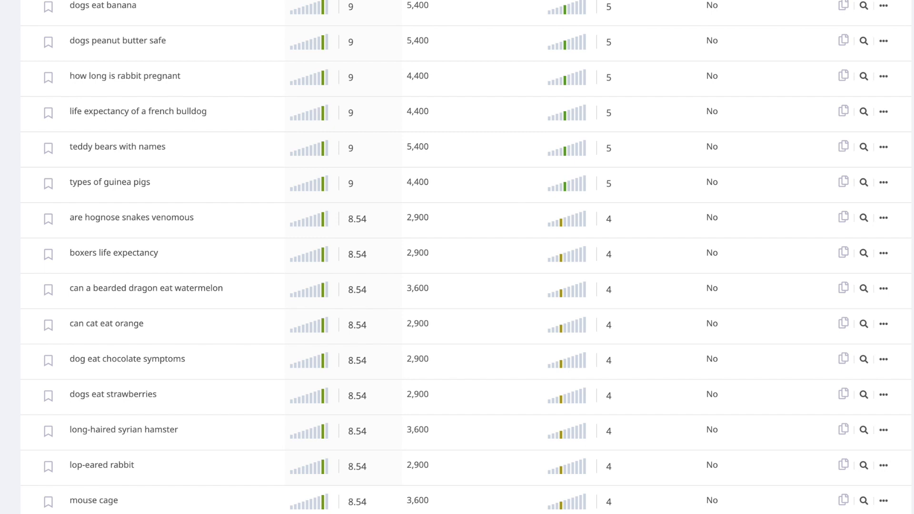